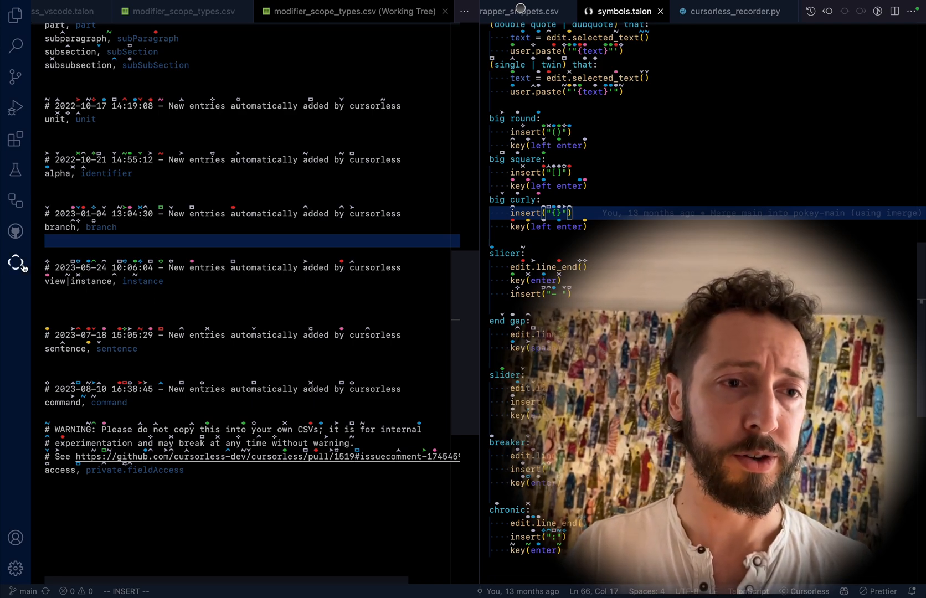
pyautogui.moveTo(17, 260)
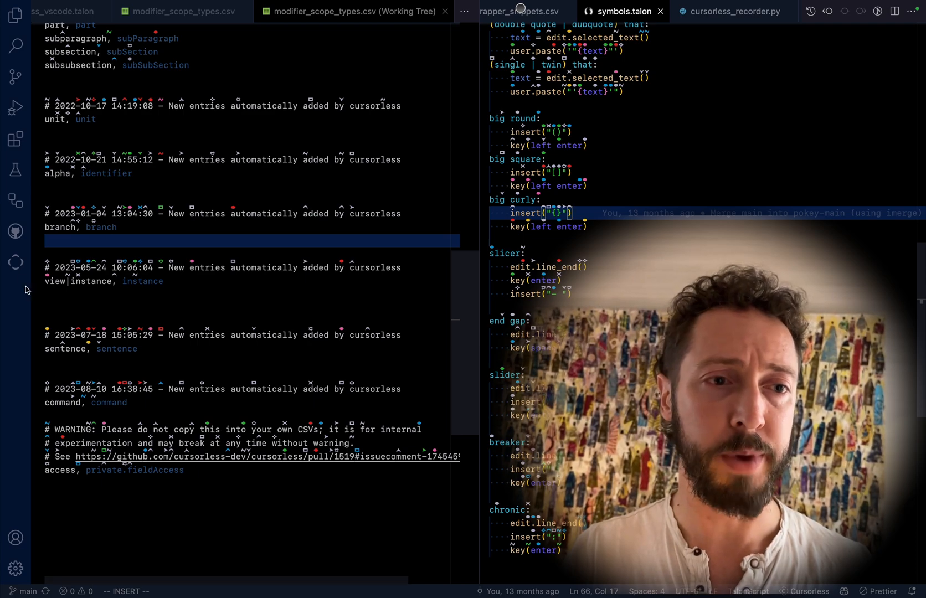
# - Show the Cursorless scopes list grouped by support for the active file
pyautogui.click(16, 258)
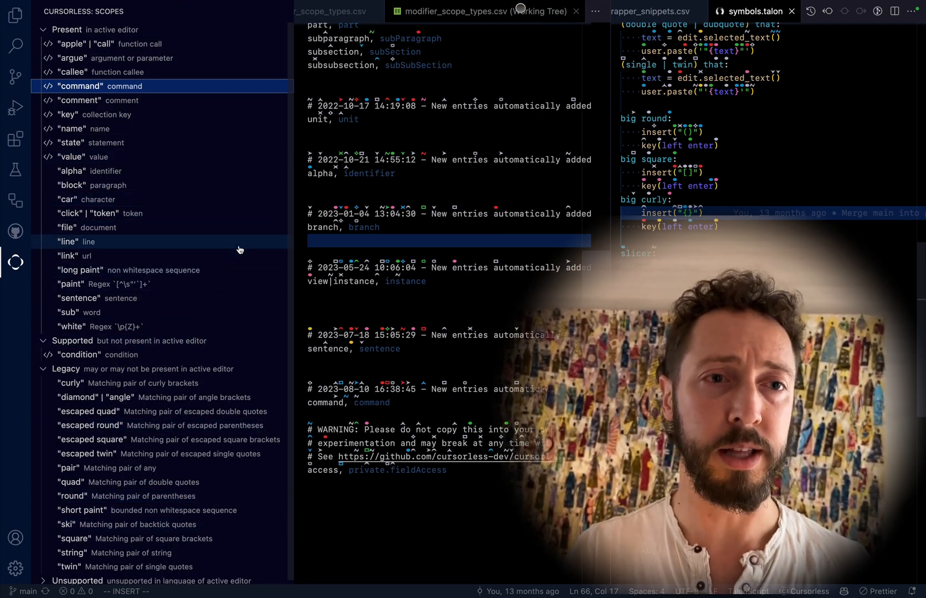
pyautogui.moveTo(241, 250)
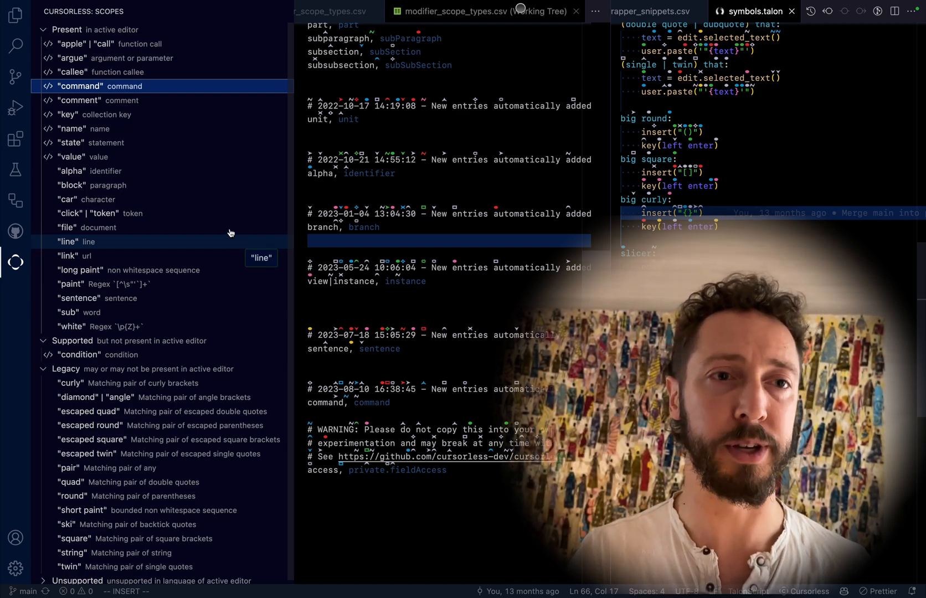
pyautogui.moveTo(202, 294)
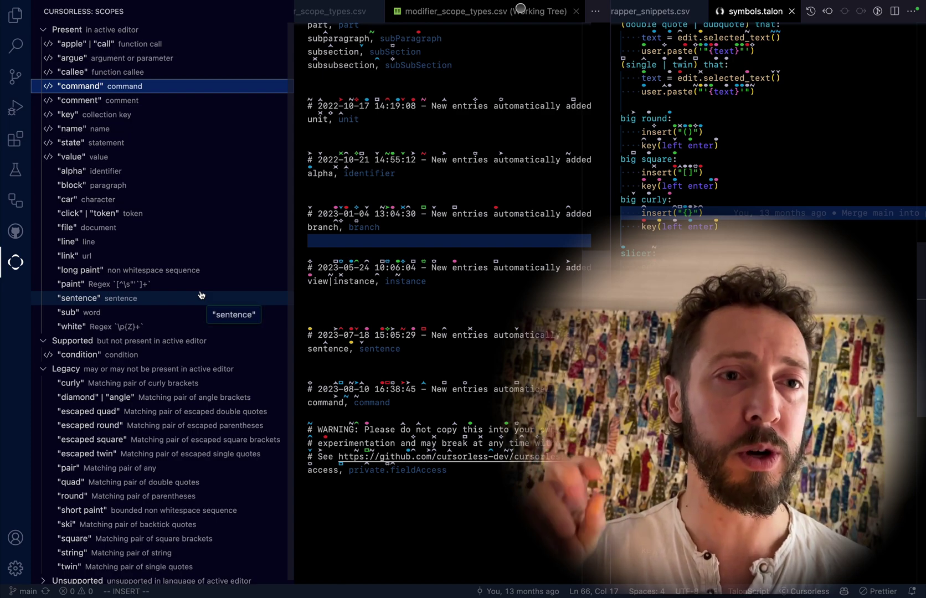
pyautogui.moveTo(209, 301)
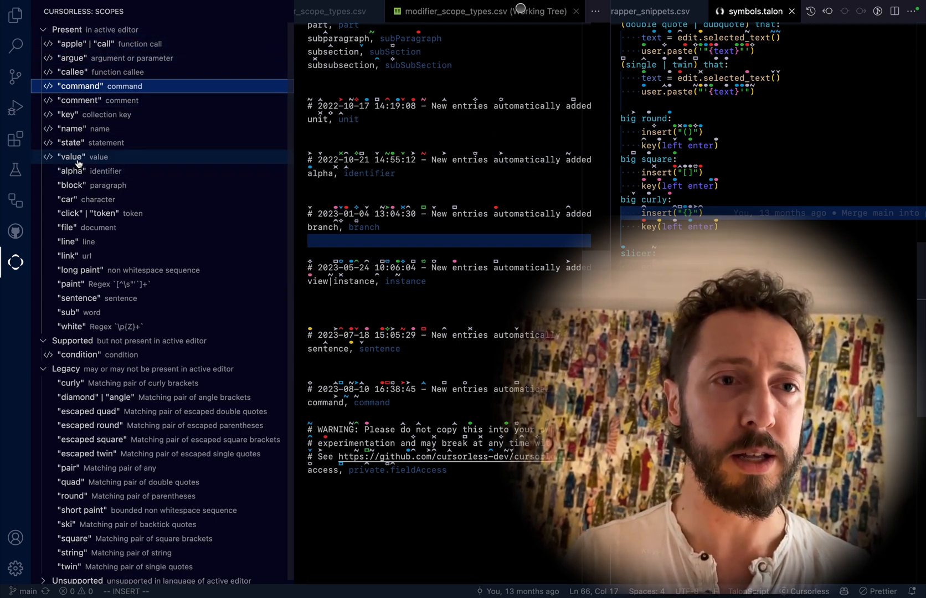
pyautogui.moveTo(178, 34)
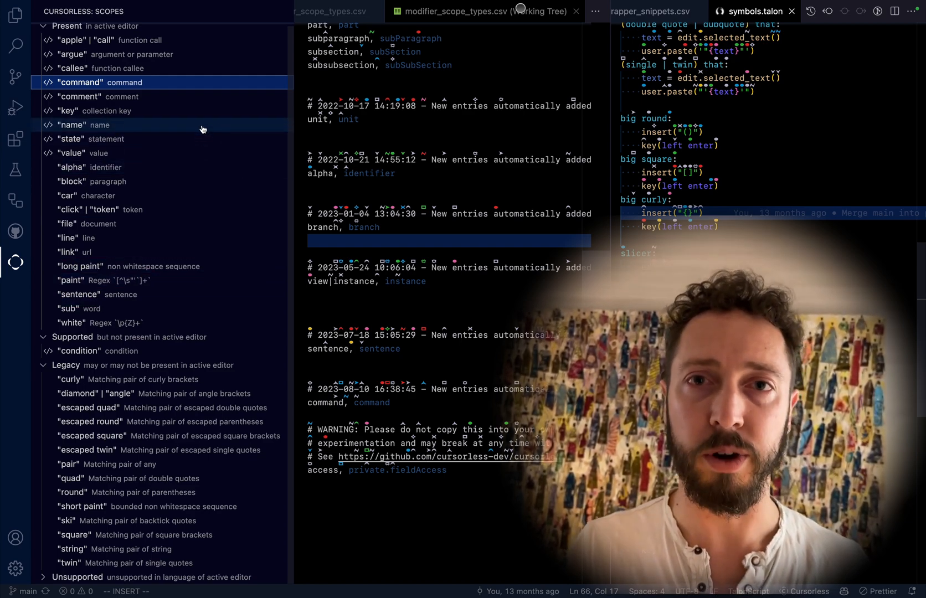
pyautogui.moveTo(204, 130)
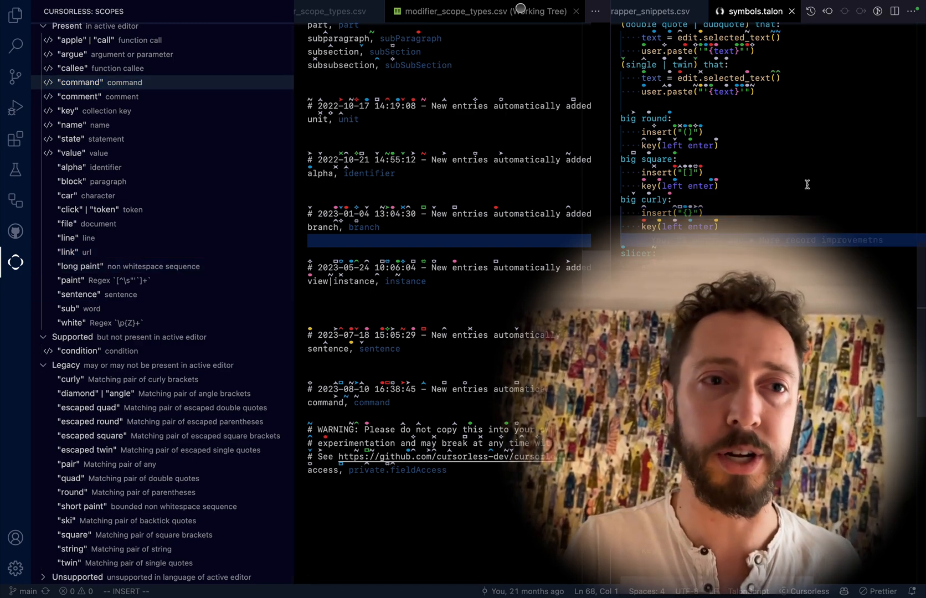
pyautogui.moveTo(177, 273)
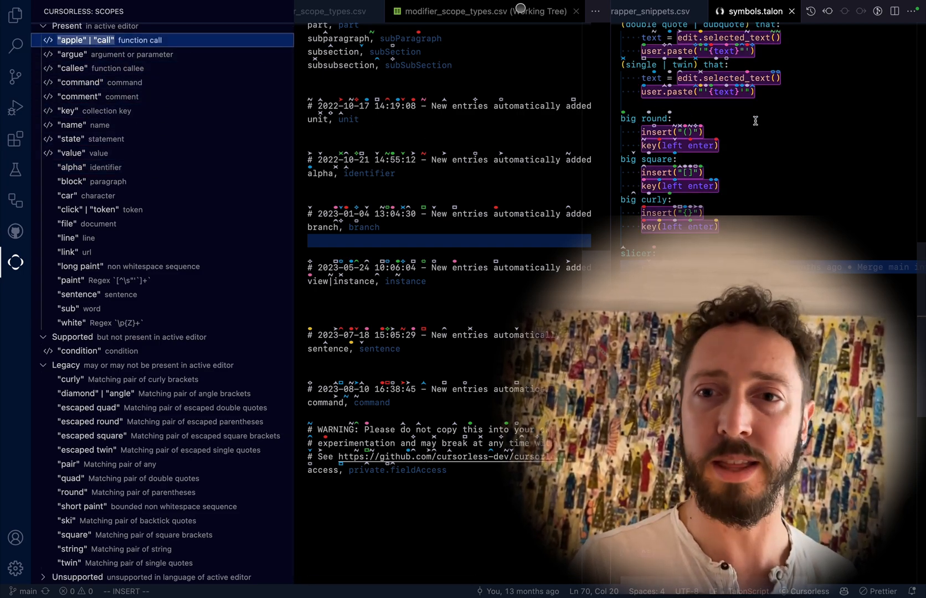
# - Preview argument and block scope highlights, then visualize name scopes across both editors
pyautogui.click(72, 55)
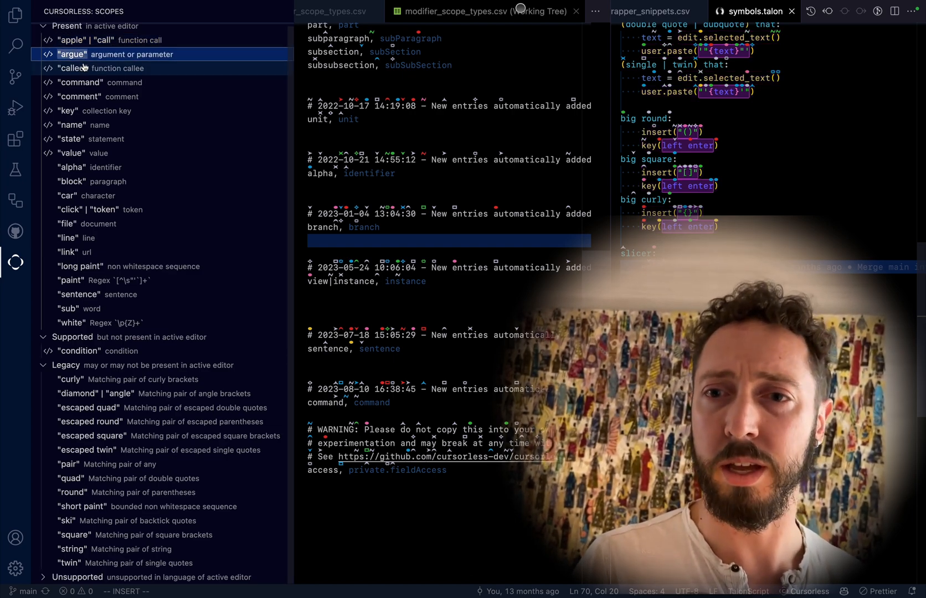
pyautogui.click(80, 82)
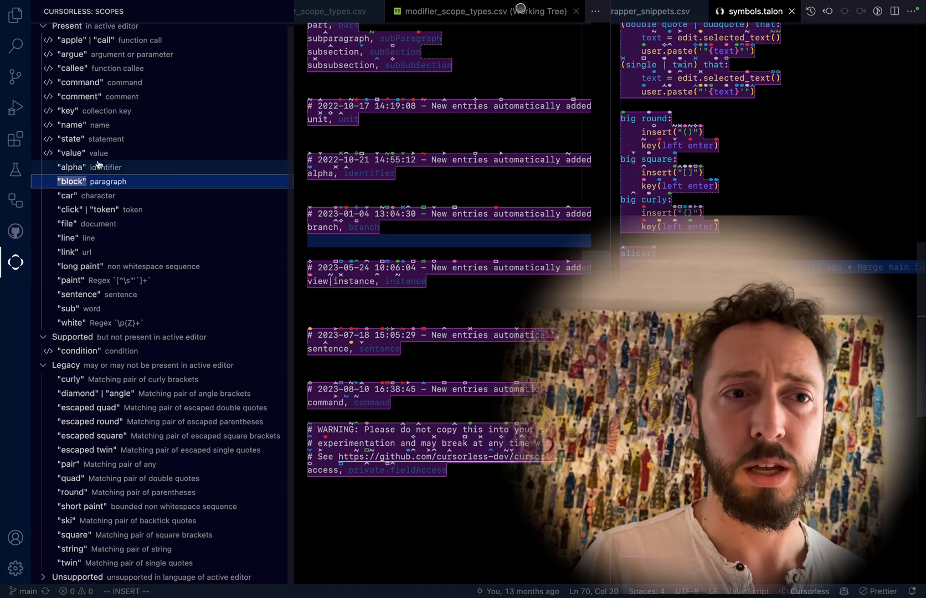
pyautogui.moveTo(111, 126)
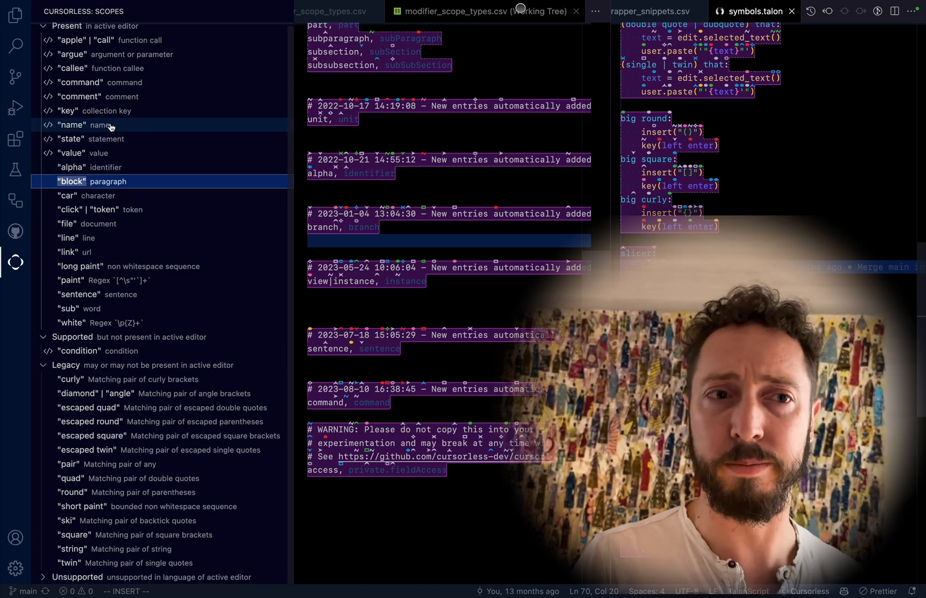
pyautogui.click(83, 124)
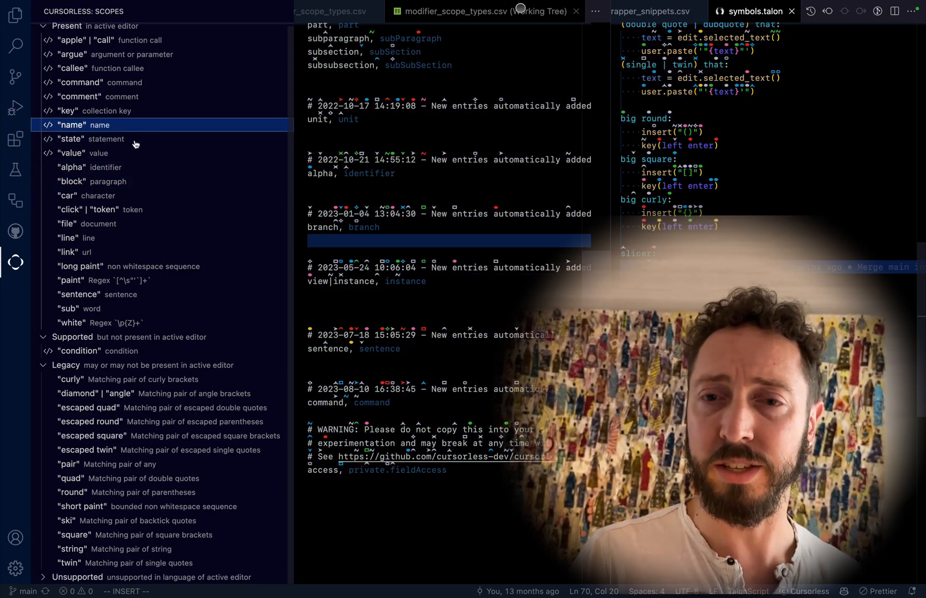
pyautogui.moveTo(711, 136)
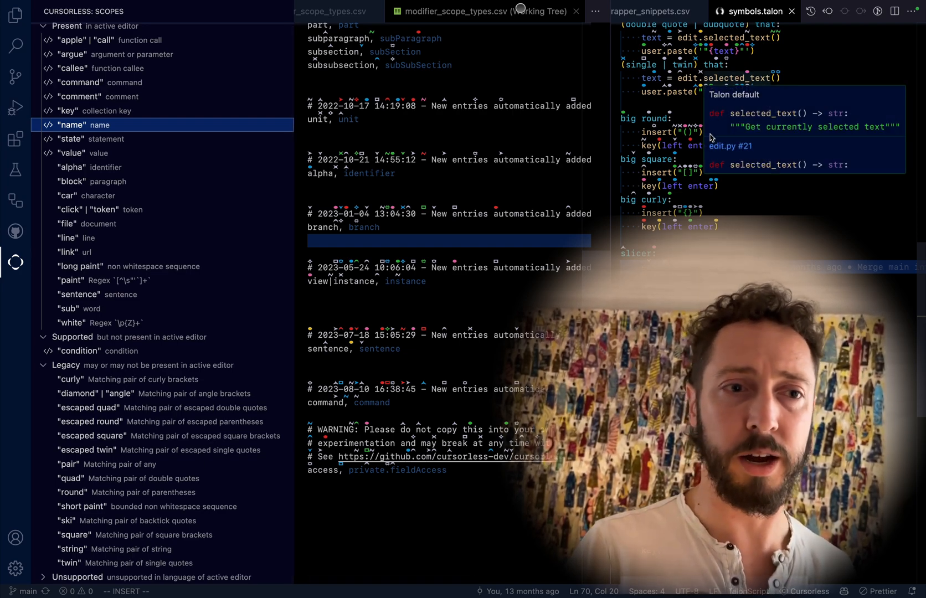